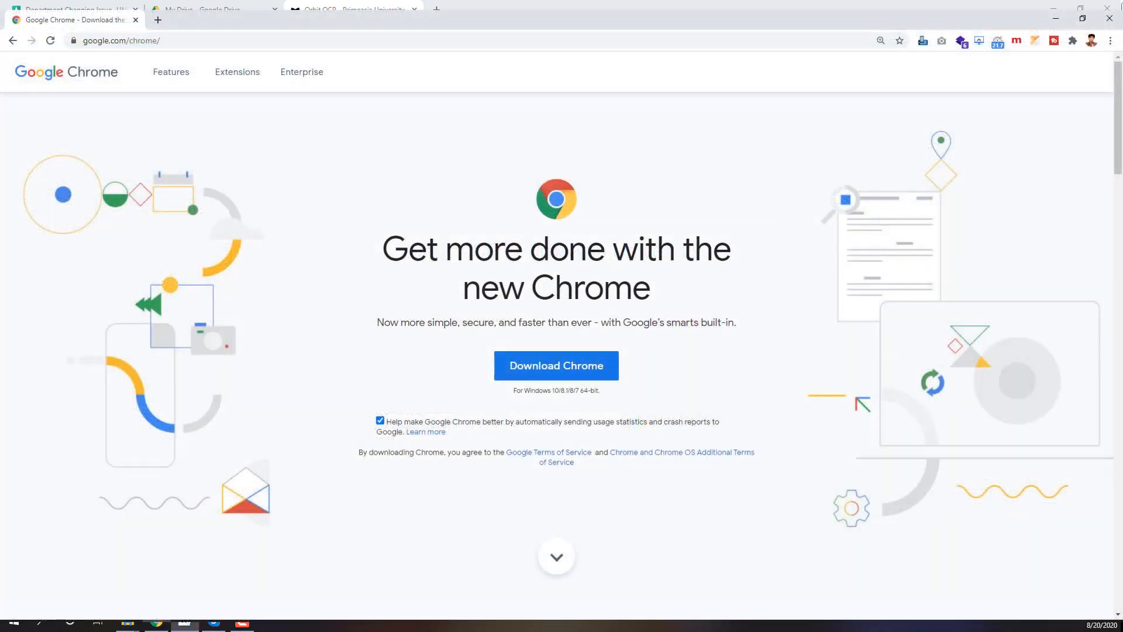
- Enter the account password on the Orbit OCP login page and sign in to the student dashboard
click(350, 10)
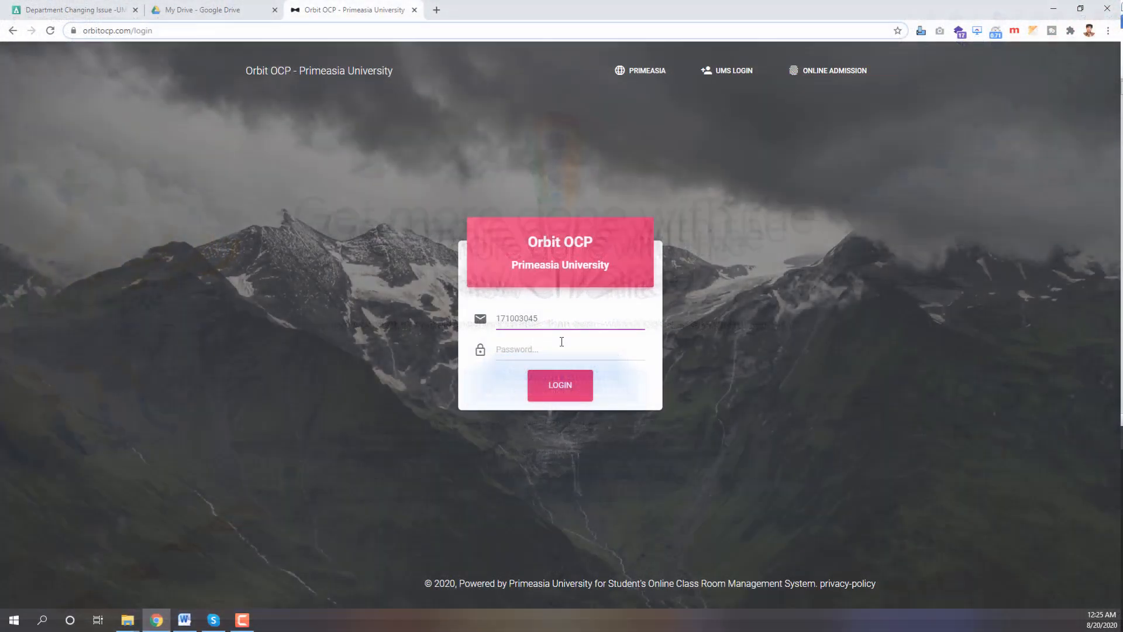
click(561, 348)
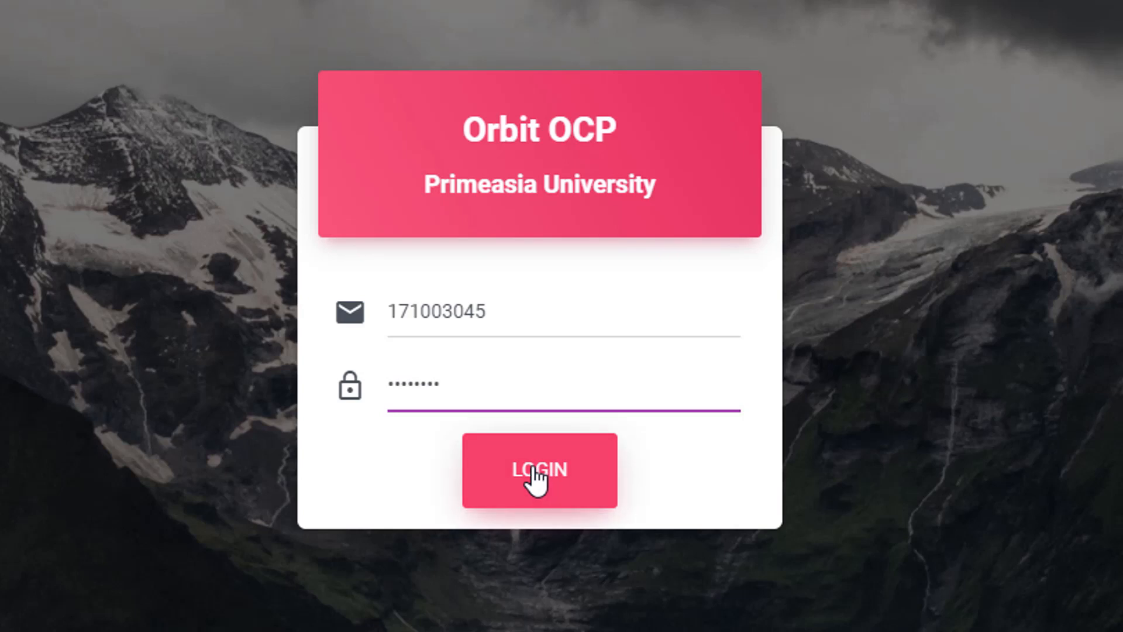
click(538, 470)
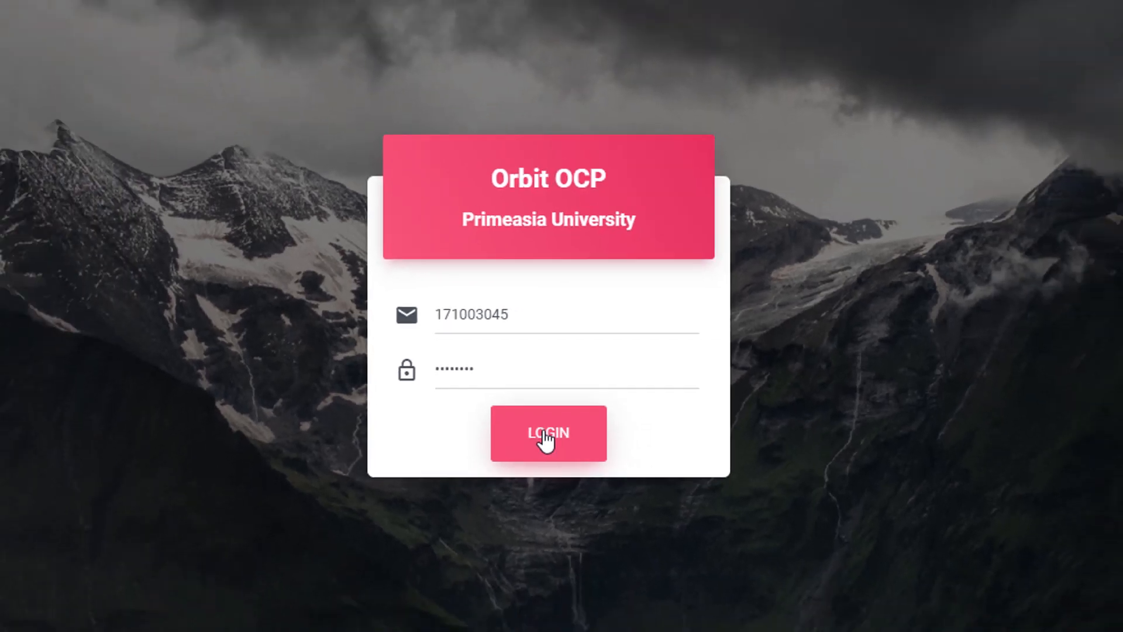
click(548, 433)
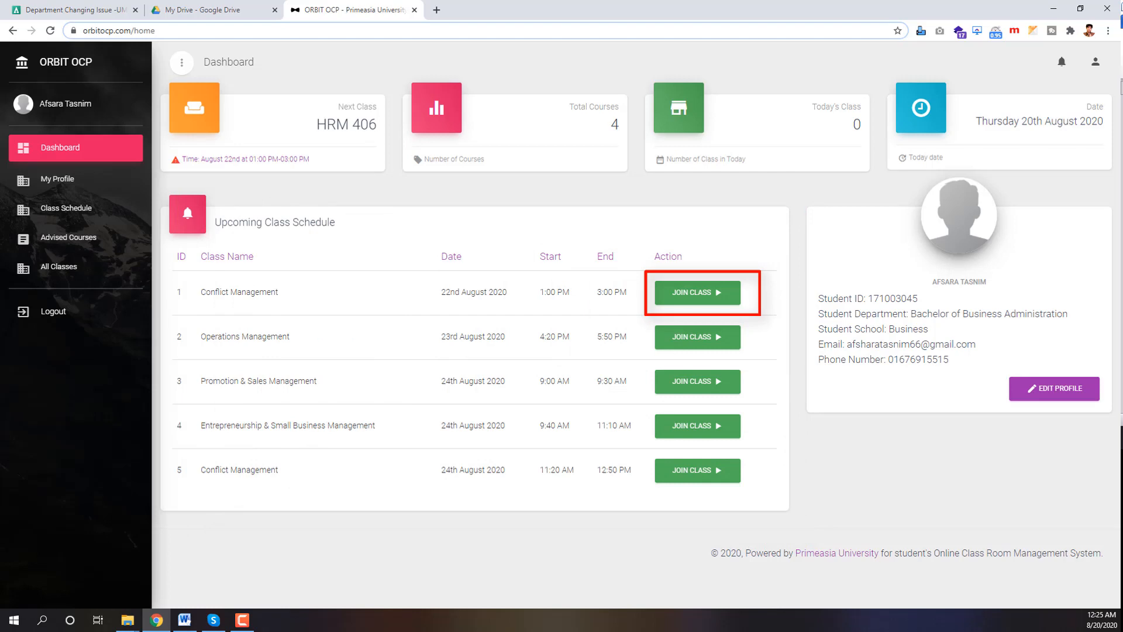
- Join the Conflict Management class from the dashboard and show its exams list
click(694, 293)
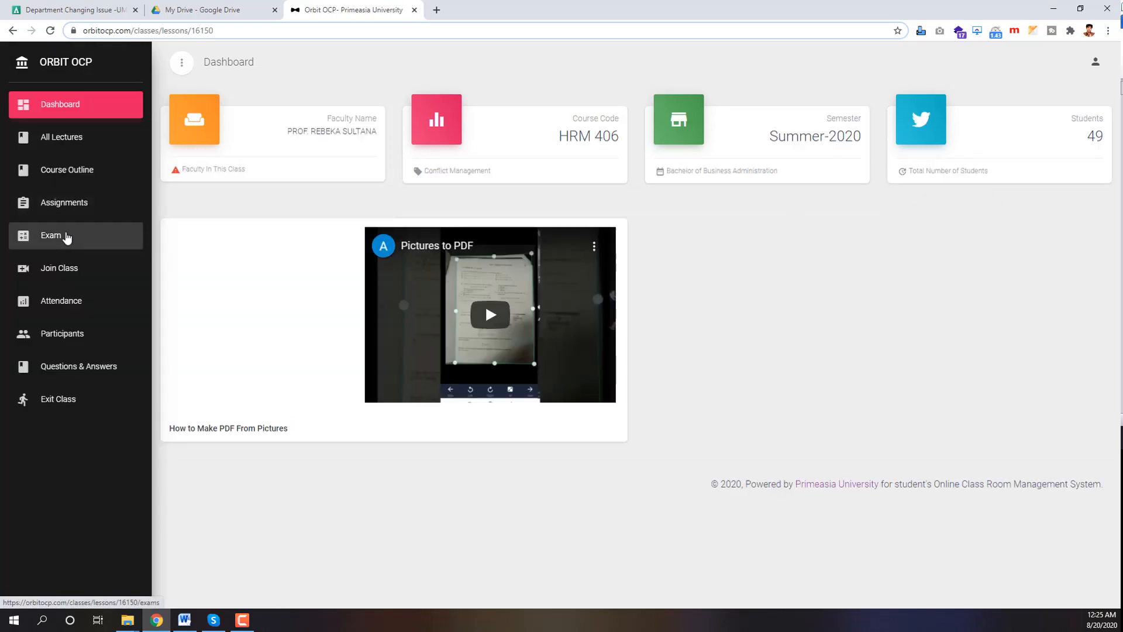
click(50, 235)
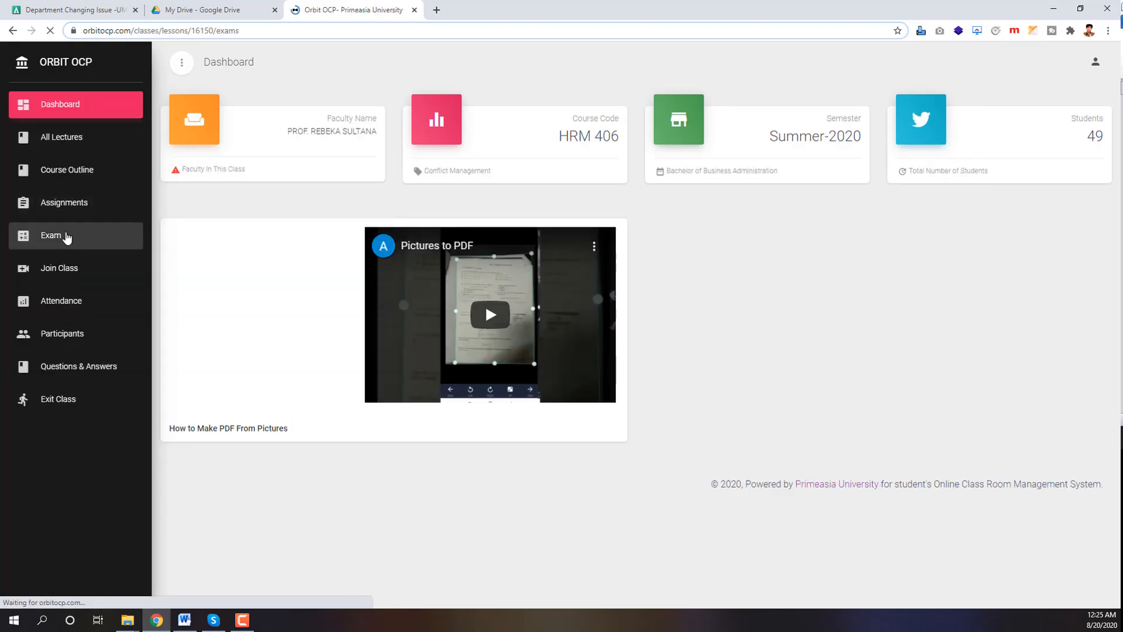
click(51, 235)
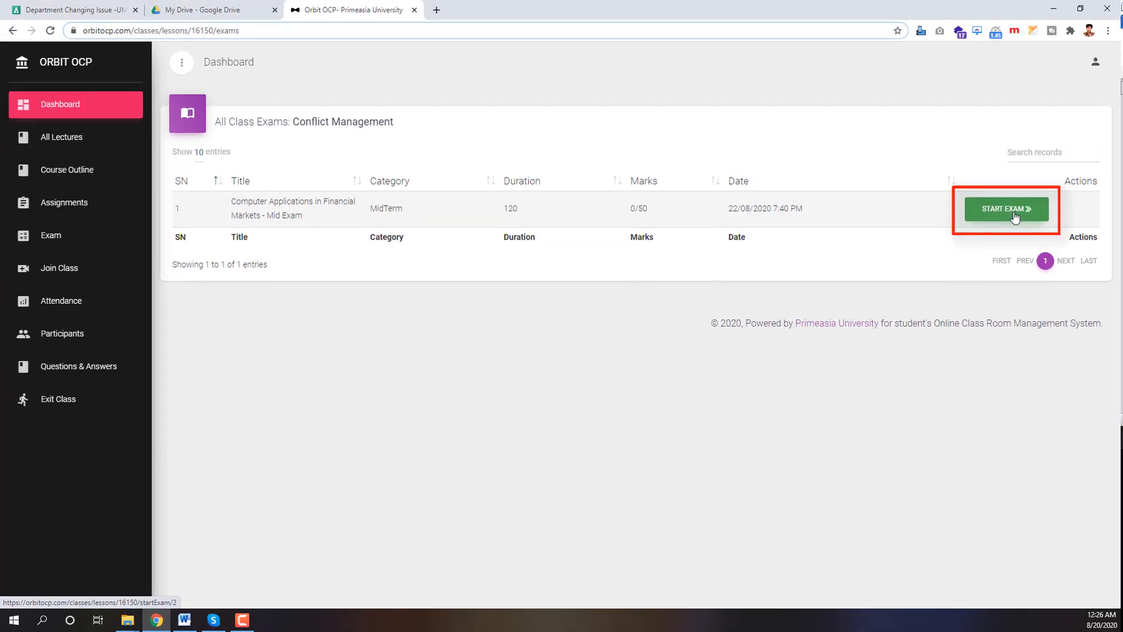
- Start the mid exam from the class exams table so the countdown and question paper appear
click(1006, 209)
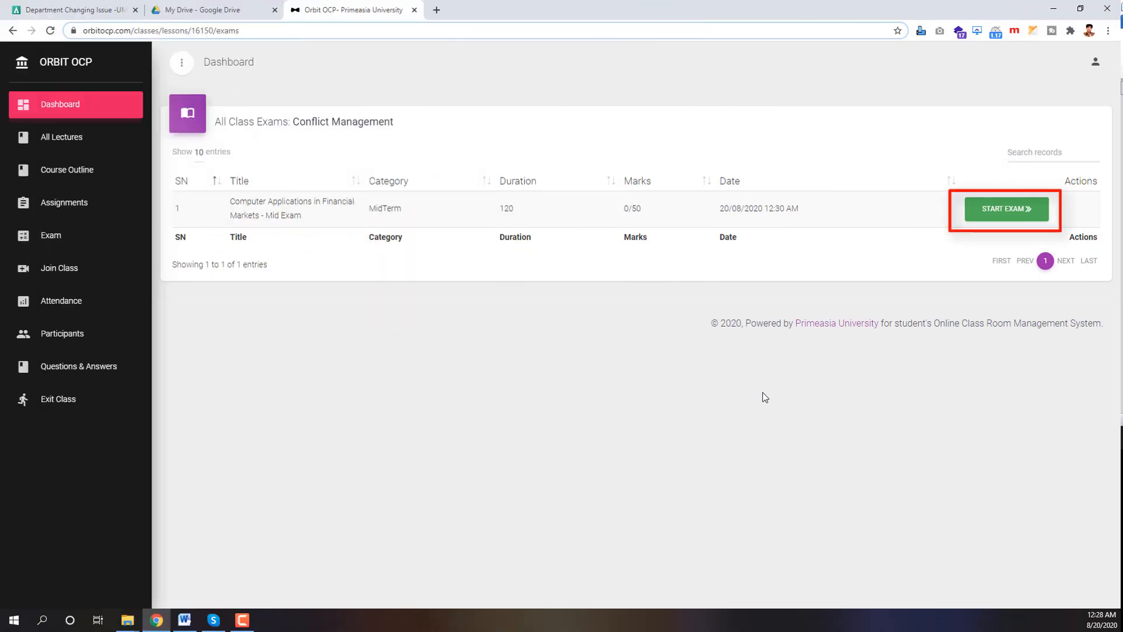
mouse_move(1032, 272)
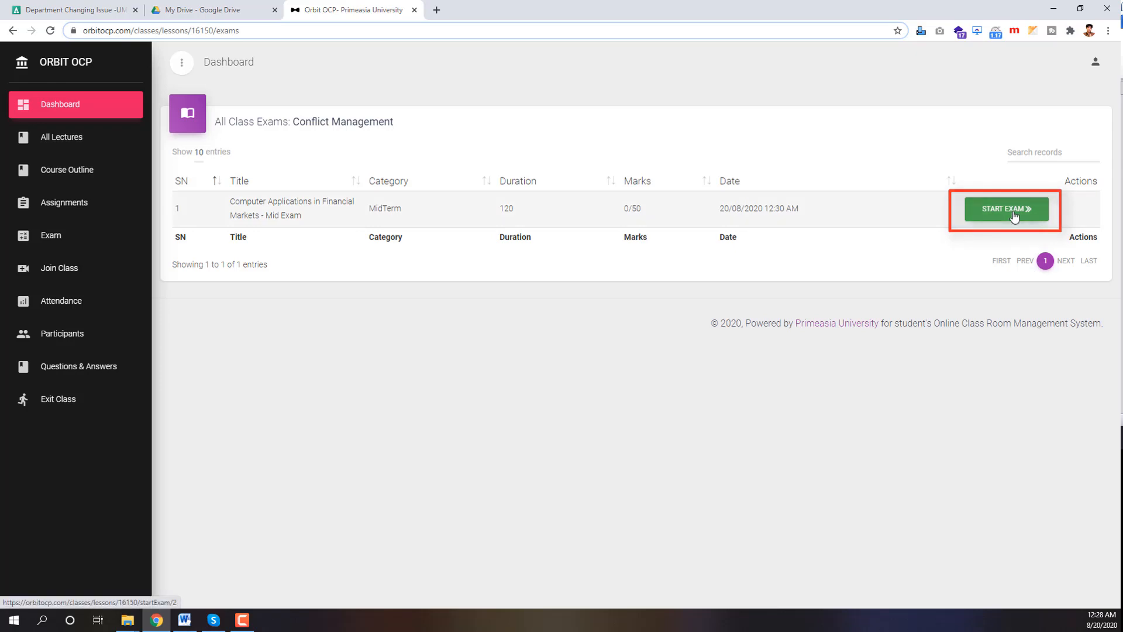
click(1005, 208)
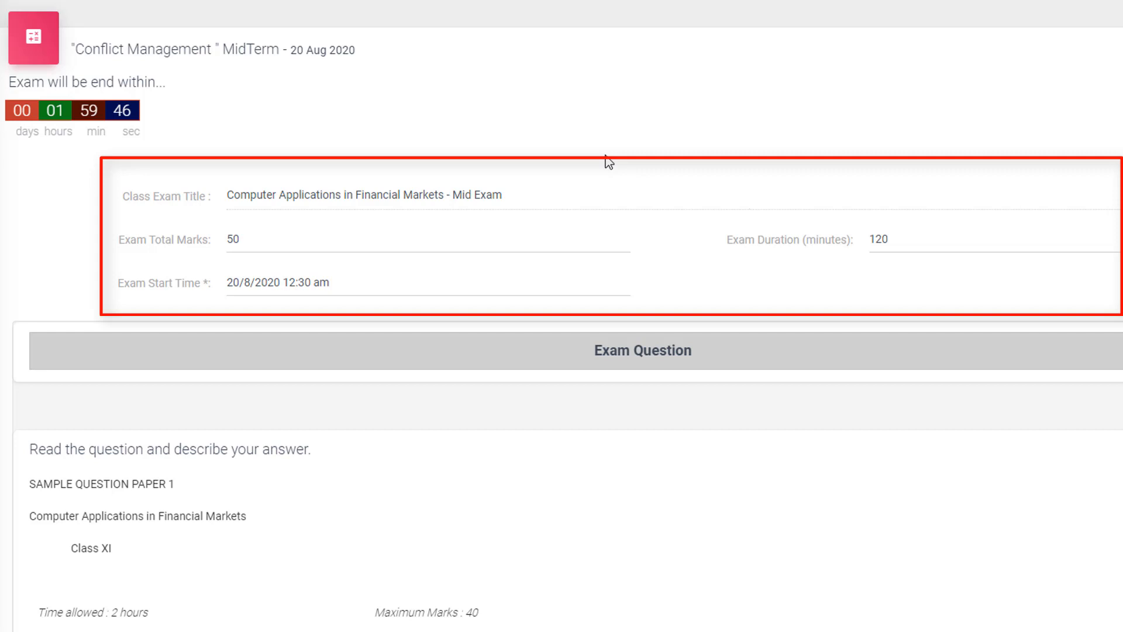
- Read down past the question paper and begin the answer script with 'Dear Sir, I'
scroll(down, 3)
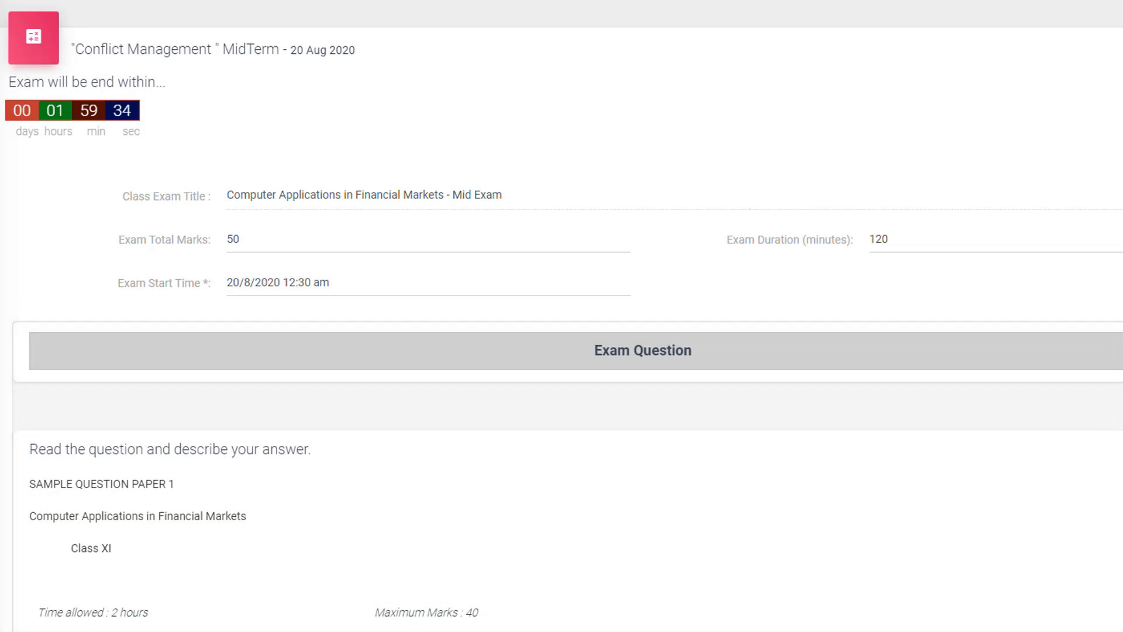
scroll(down, 3)
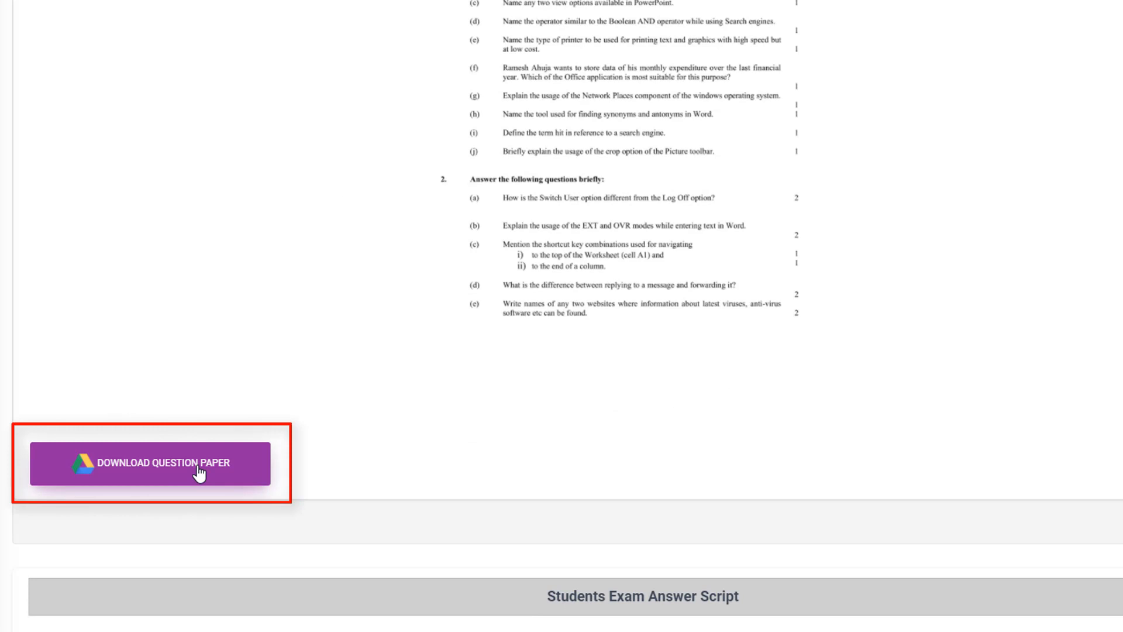
scroll(down, 3)
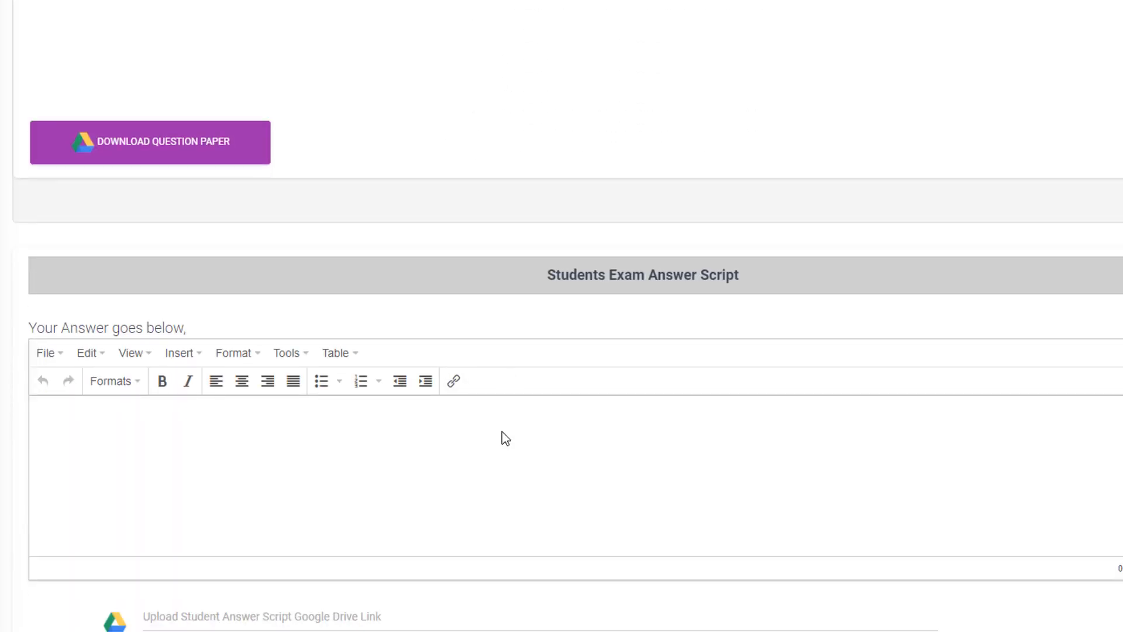
scroll(down, 3)
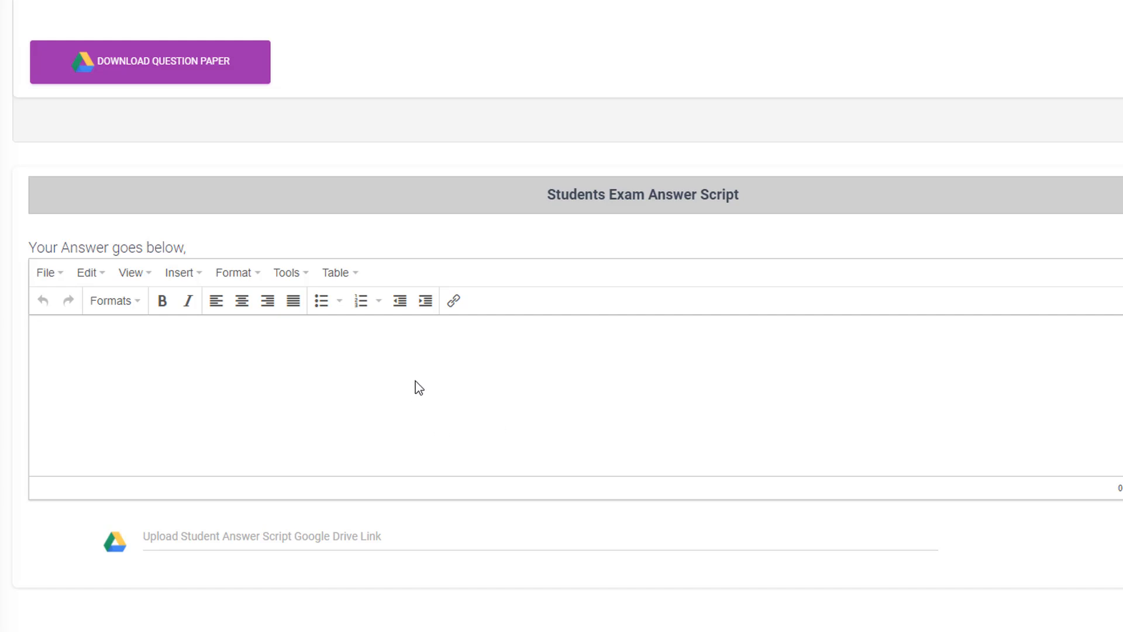
text(Dear Sir, I)
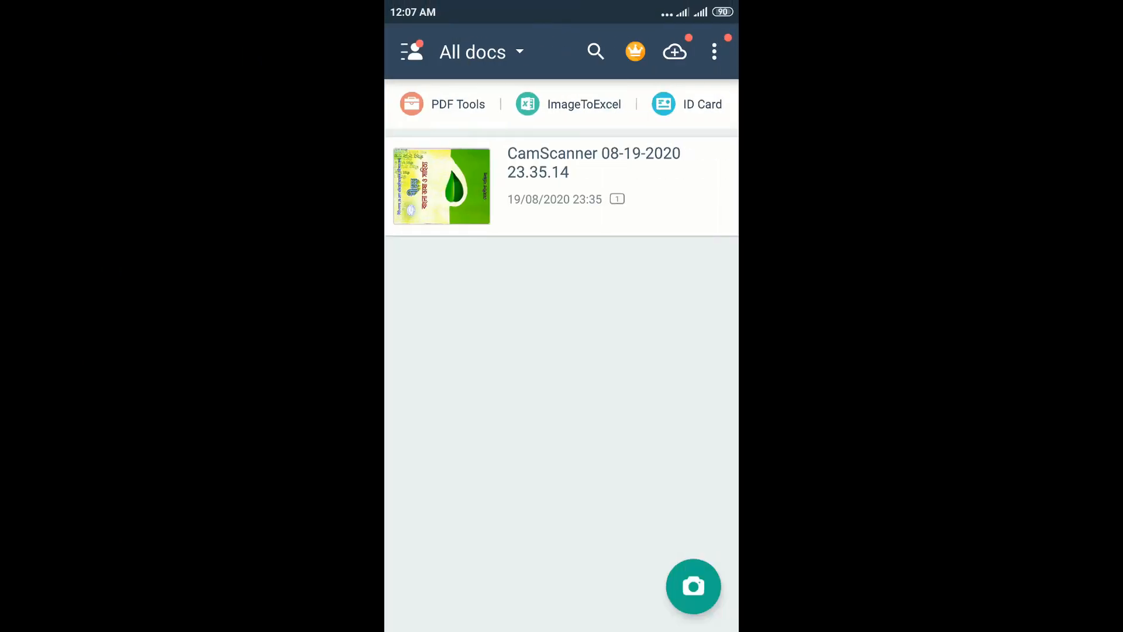
- Scan two answer pages in CamScanner with the Magic Color filter and save each
click(692, 585)
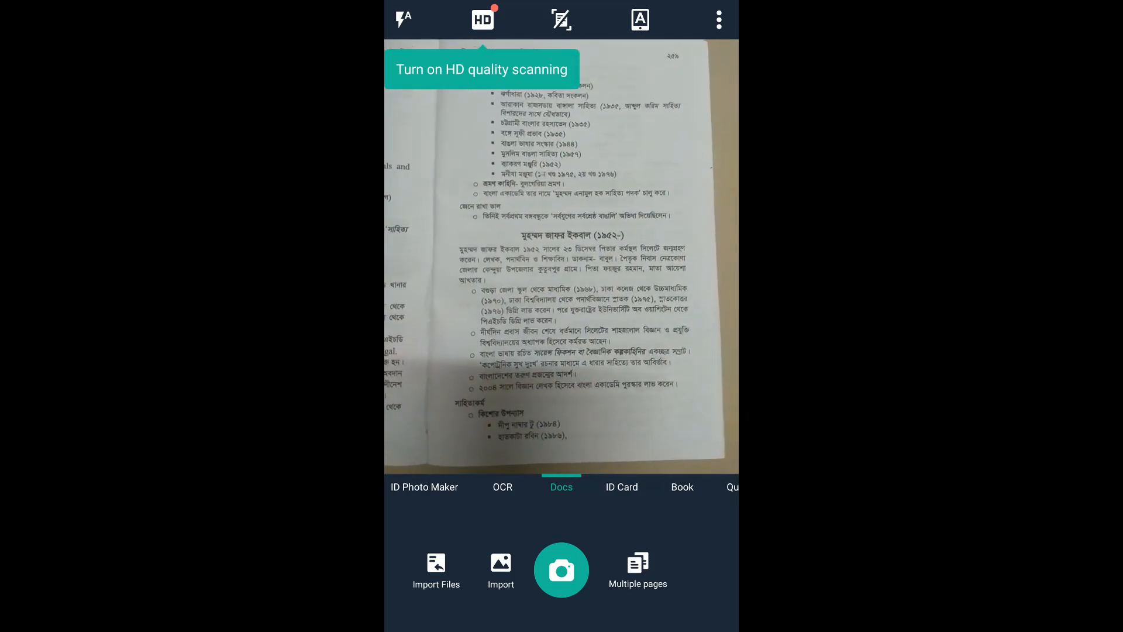
click(561, 570)
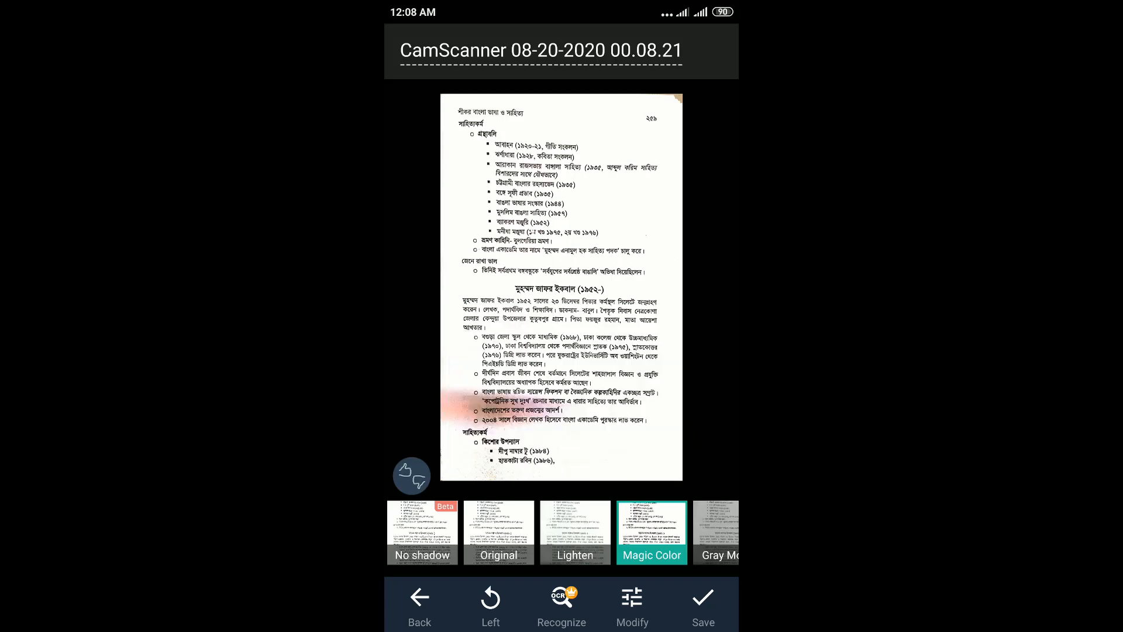
click(702, 598)
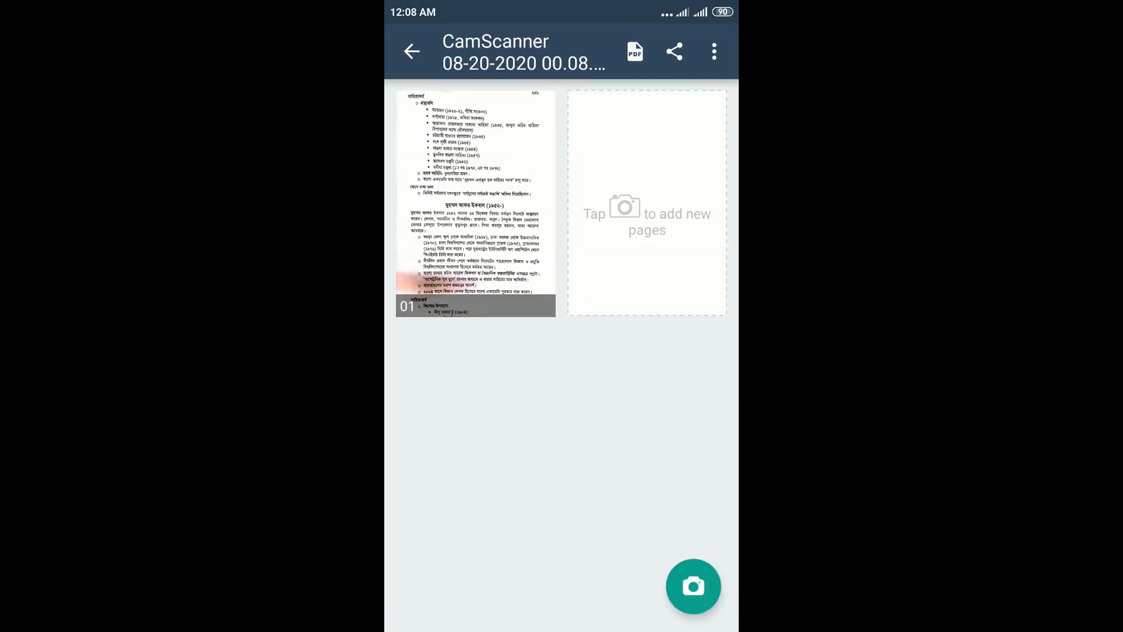
click(692, 585)
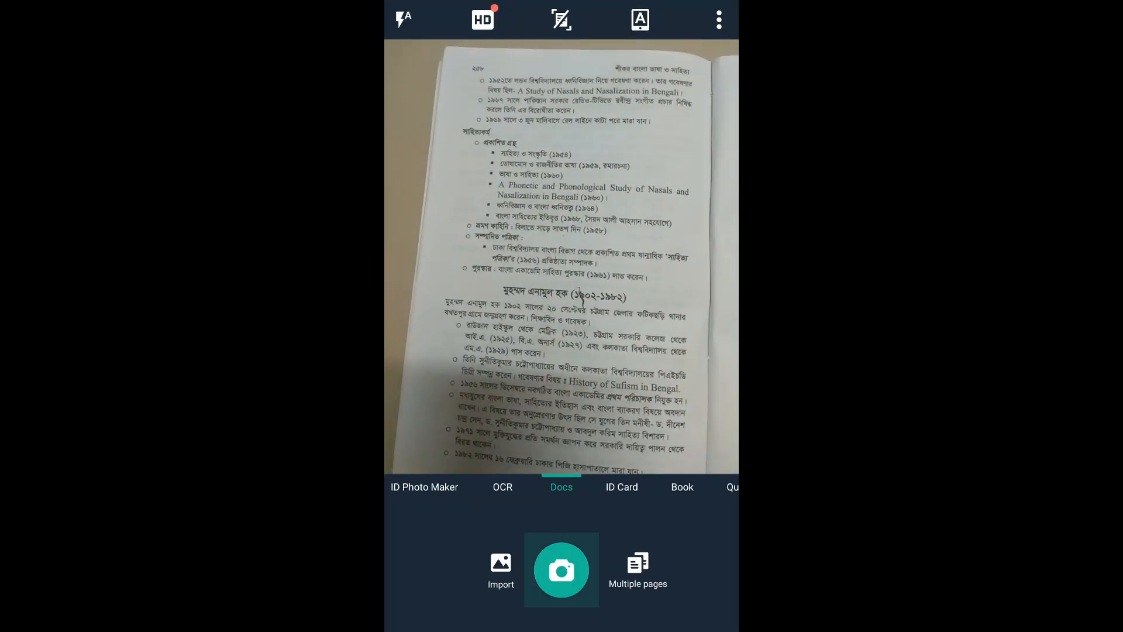
click(562, 570)
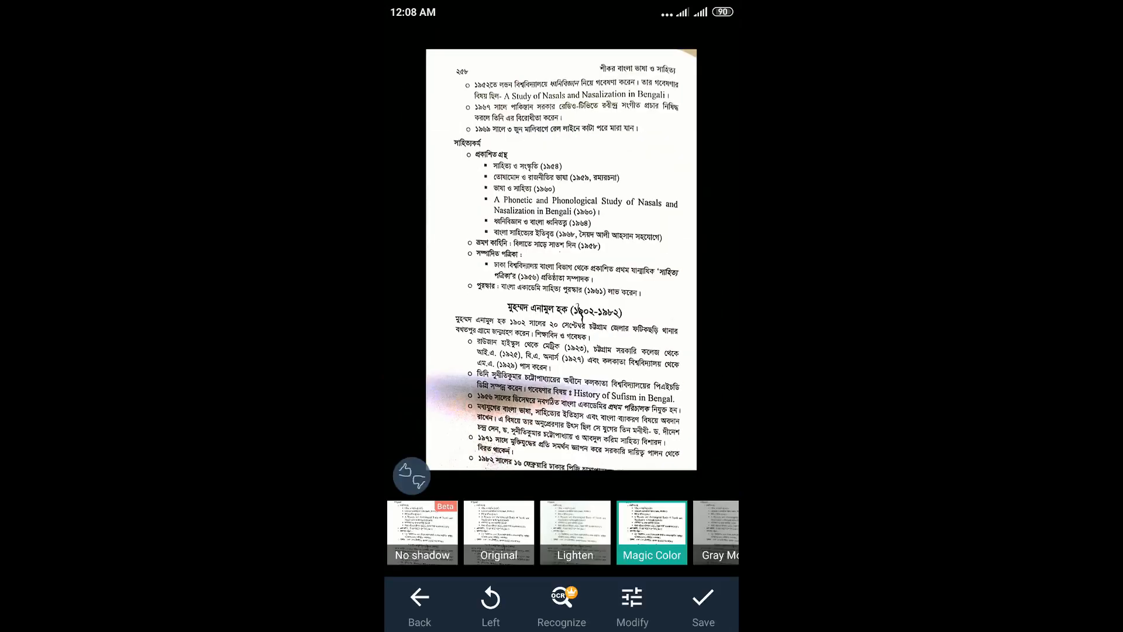
click(703, 597)
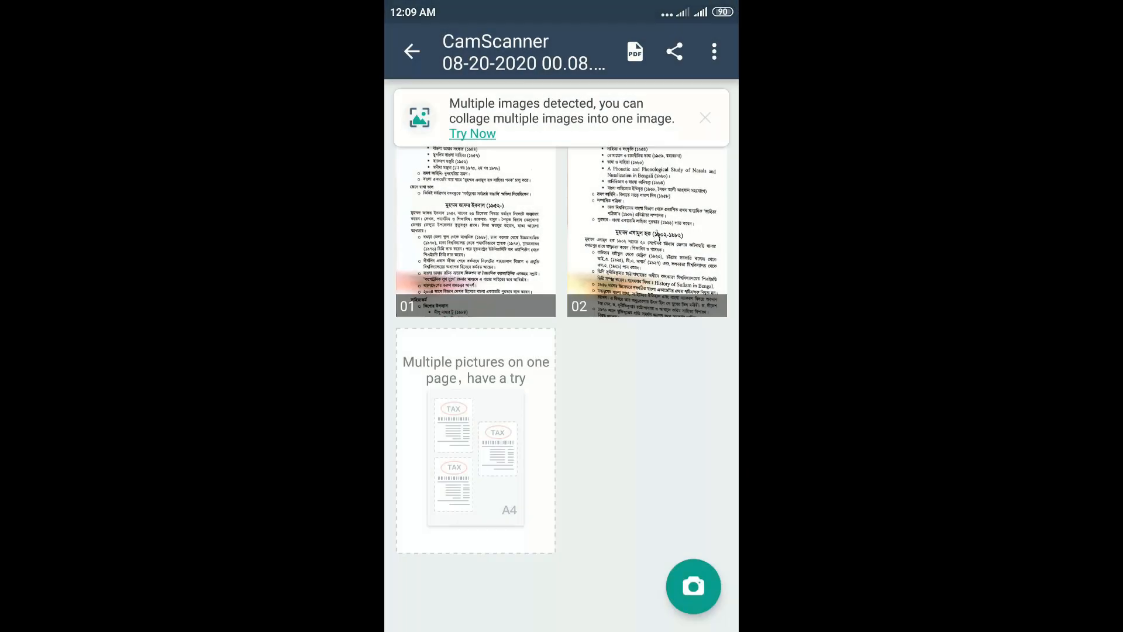
- Share the two-page scan as a PDF and save it to Google Drive
click(475, 230)
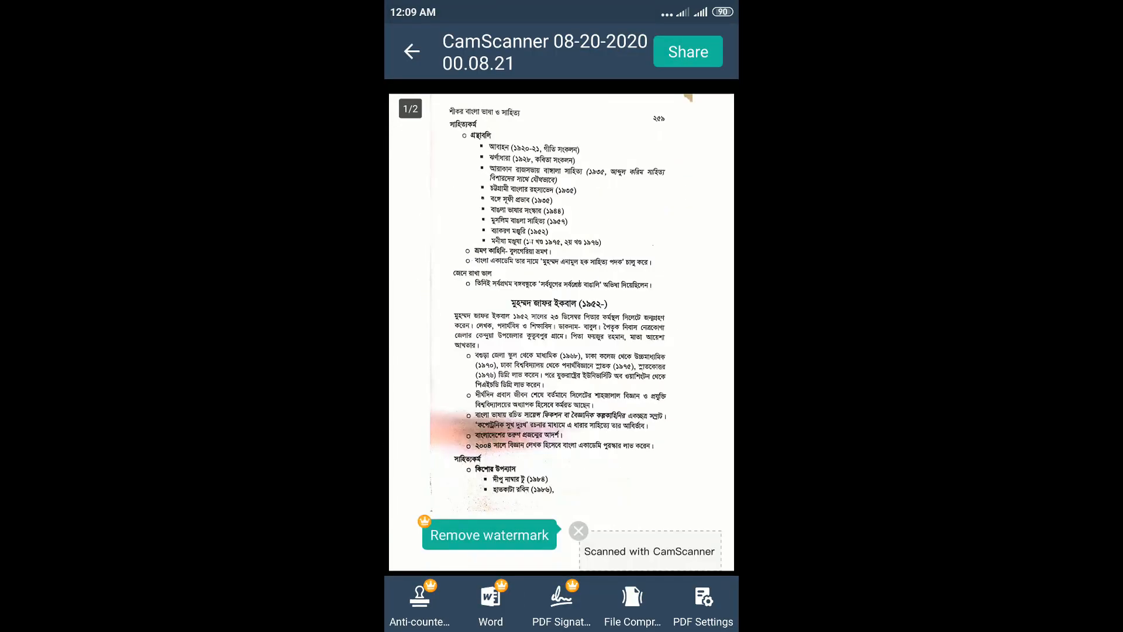
click(687, 50)
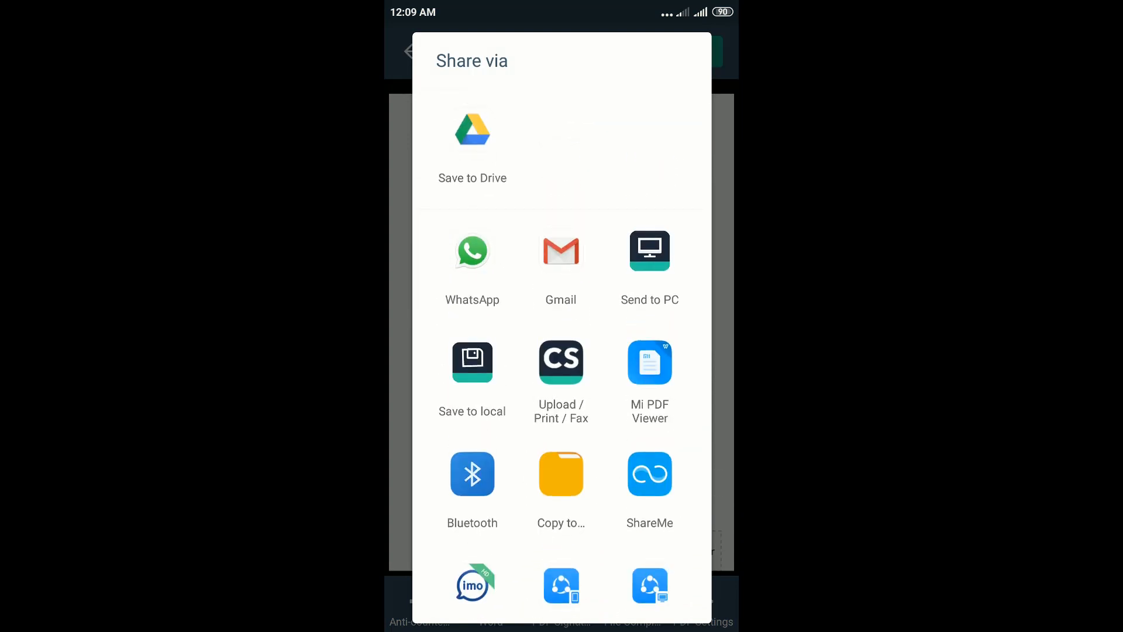
click(471, 139)
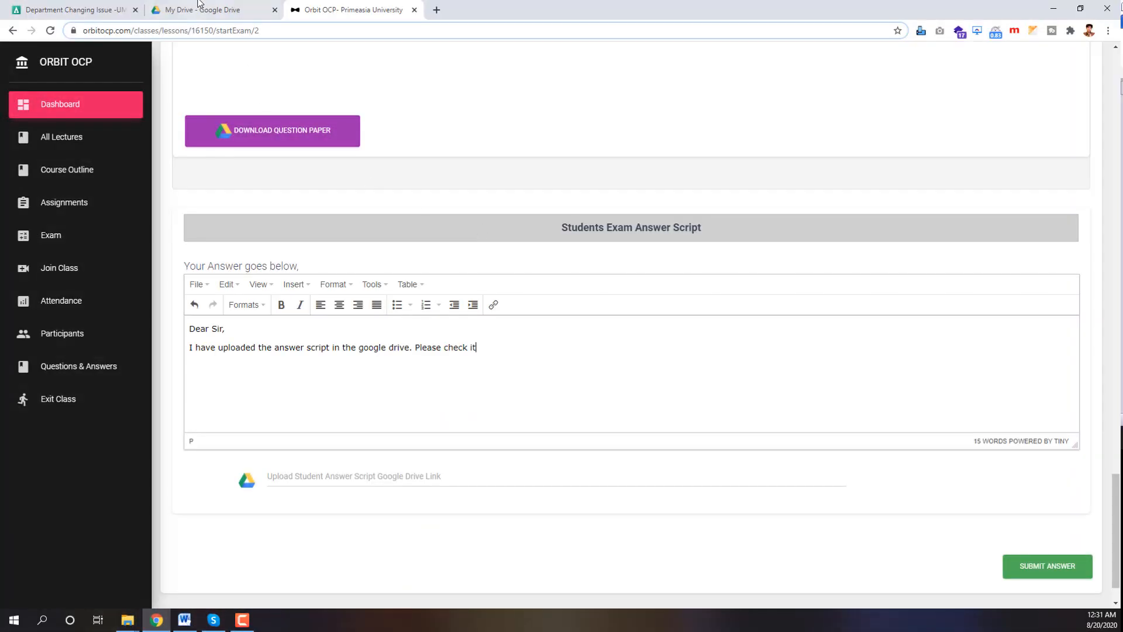
- Switch to My Drive to reach the uploaded CamScanner PDF under Quick Access
click(208, 10)
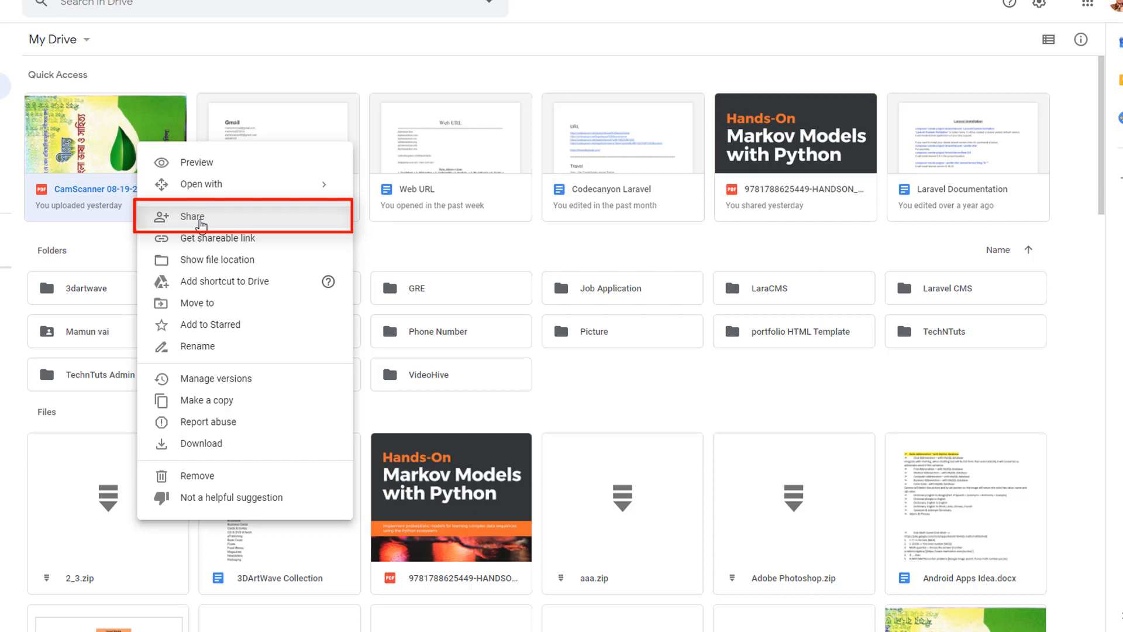
- Share the CamScanner PDF so anyone with the link is an Editor and copy its link
click(191, 217)
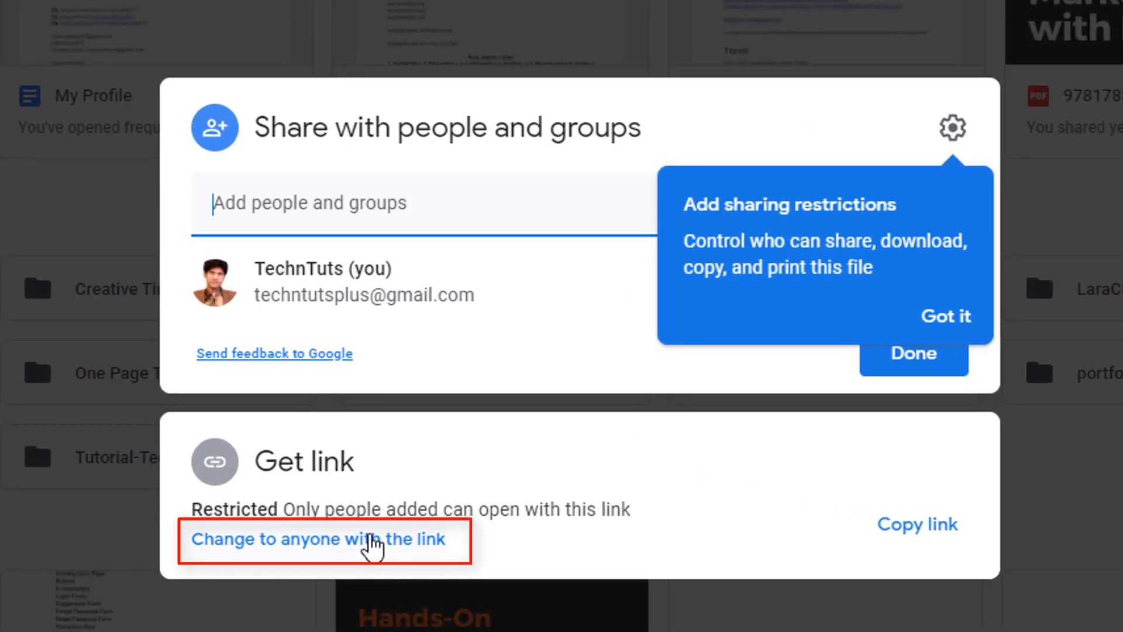
click(324, 538)
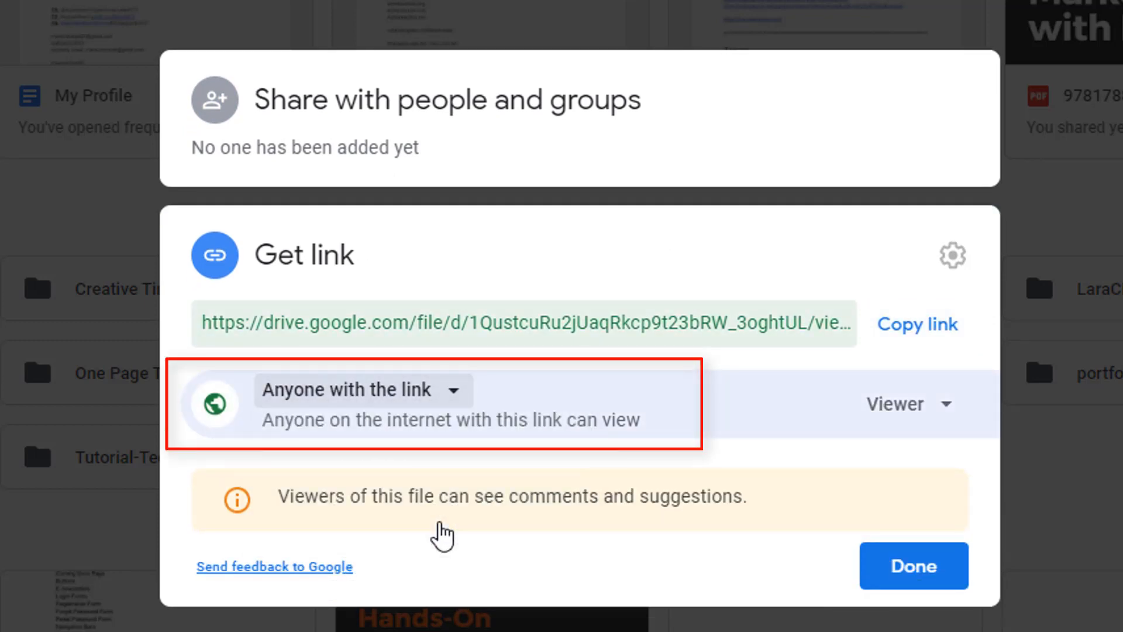
click(908, 403)
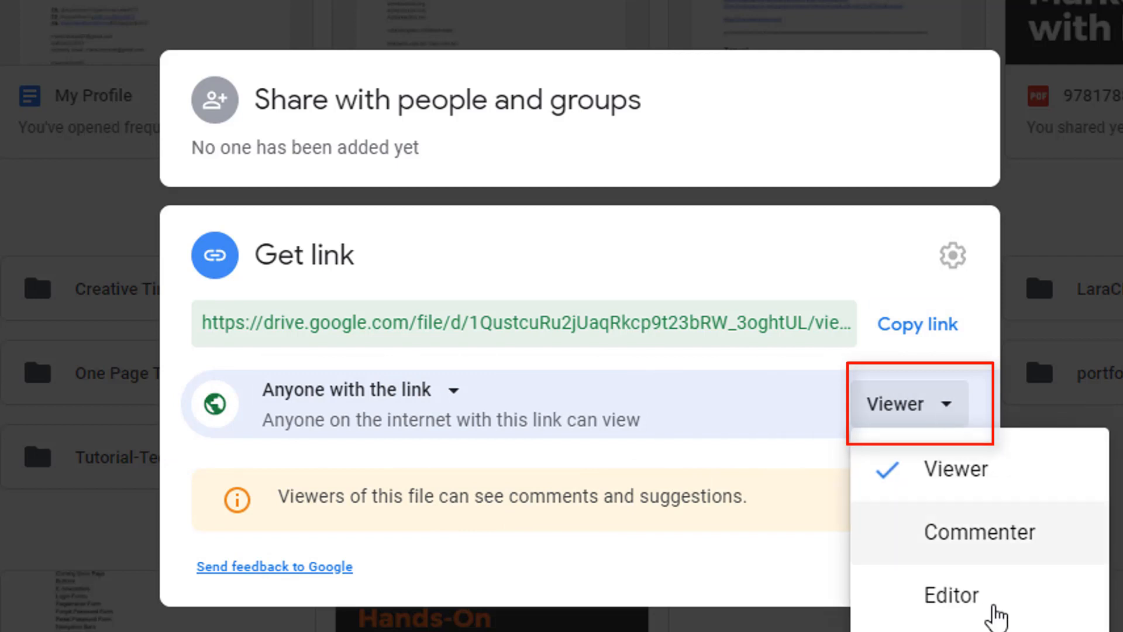
click(949, 594)
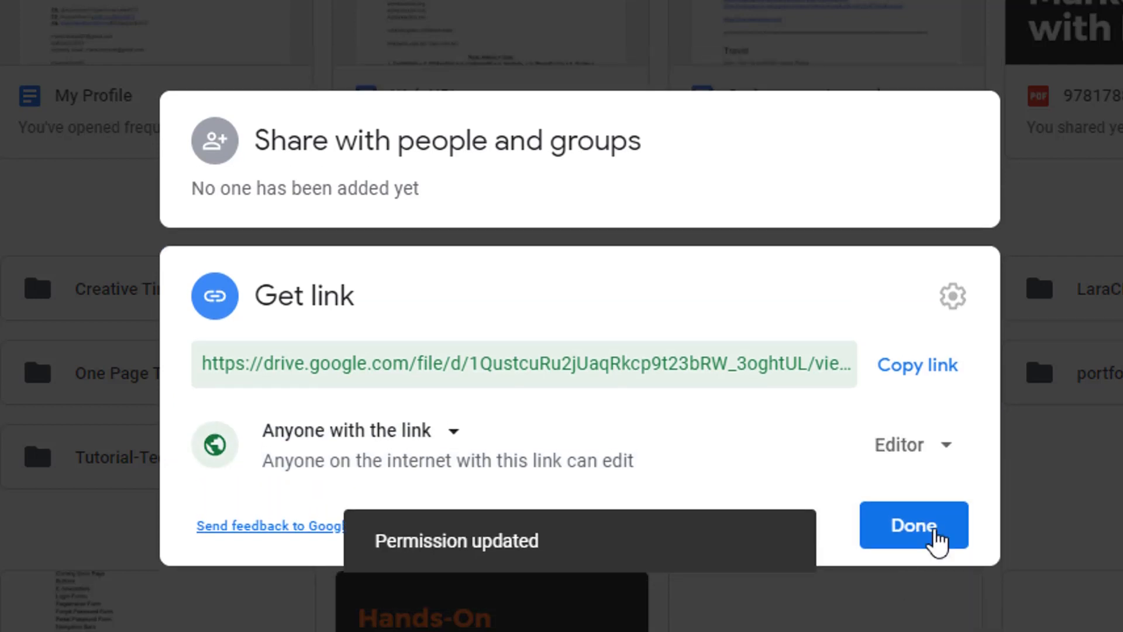
click(917, 365)
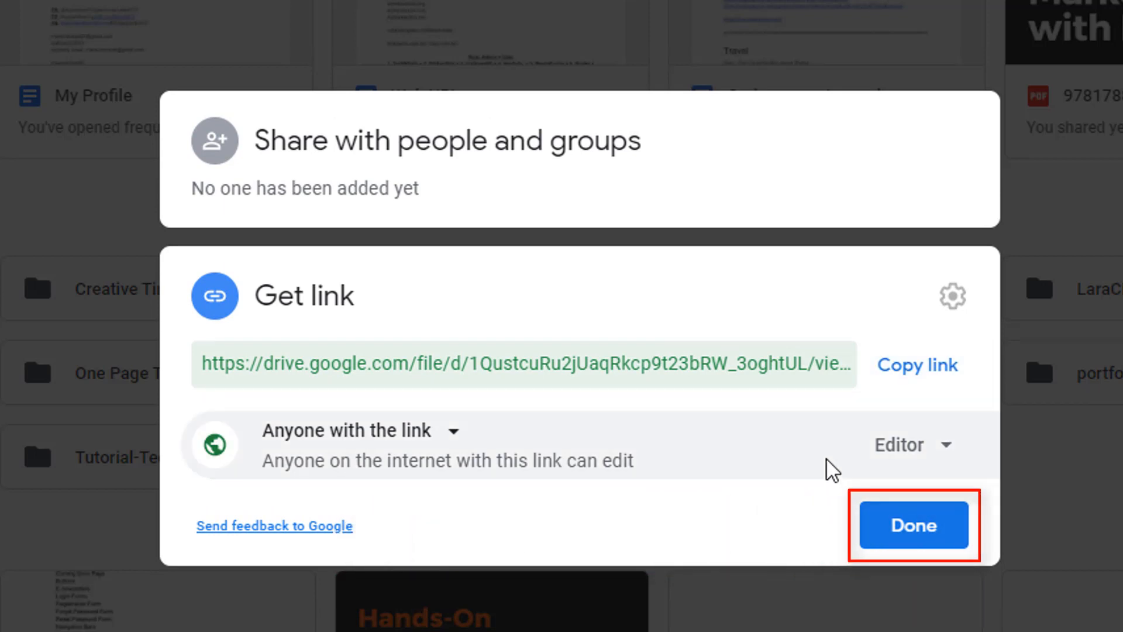
click(913, 525)
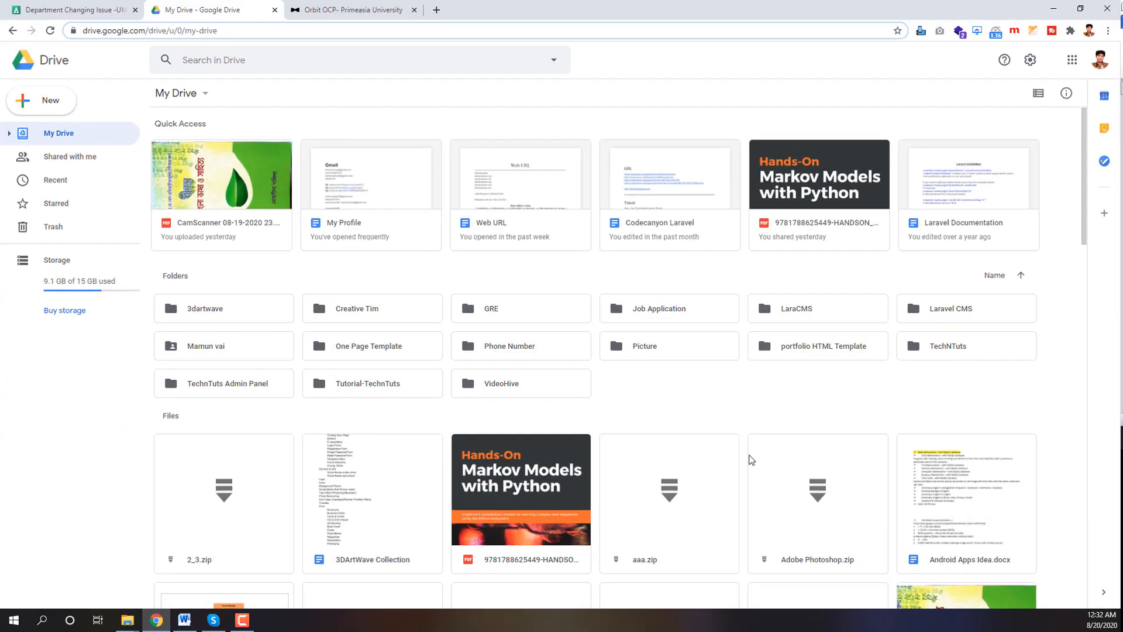
- Paste the Google Drive link into the answer script's link field and submit the exam answer
click(351, 9)
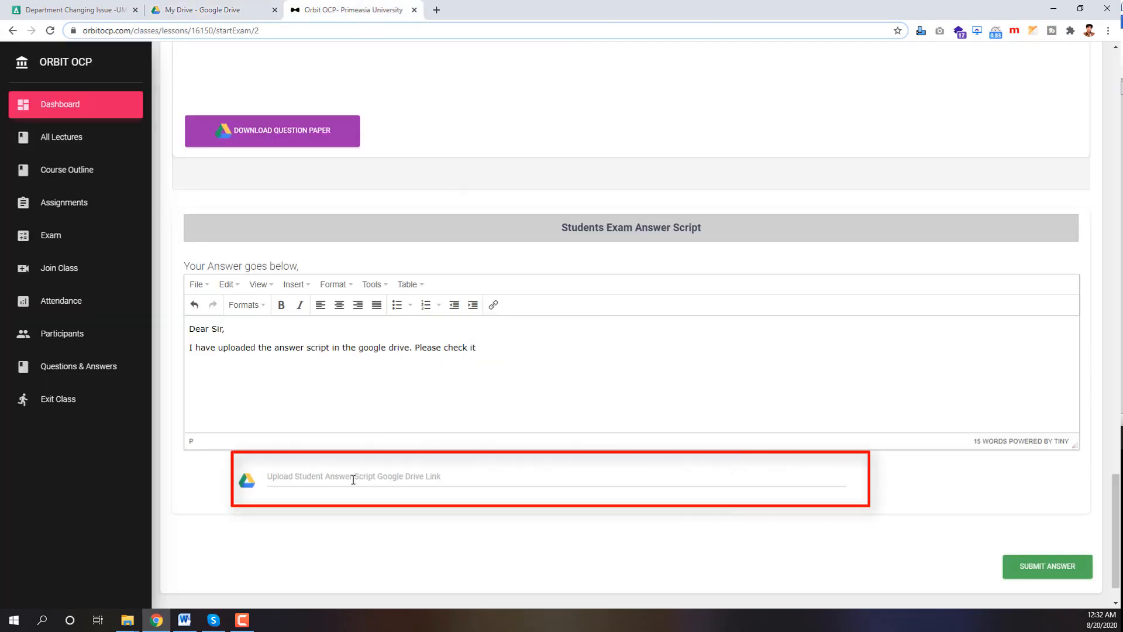
right_click(351, 477)
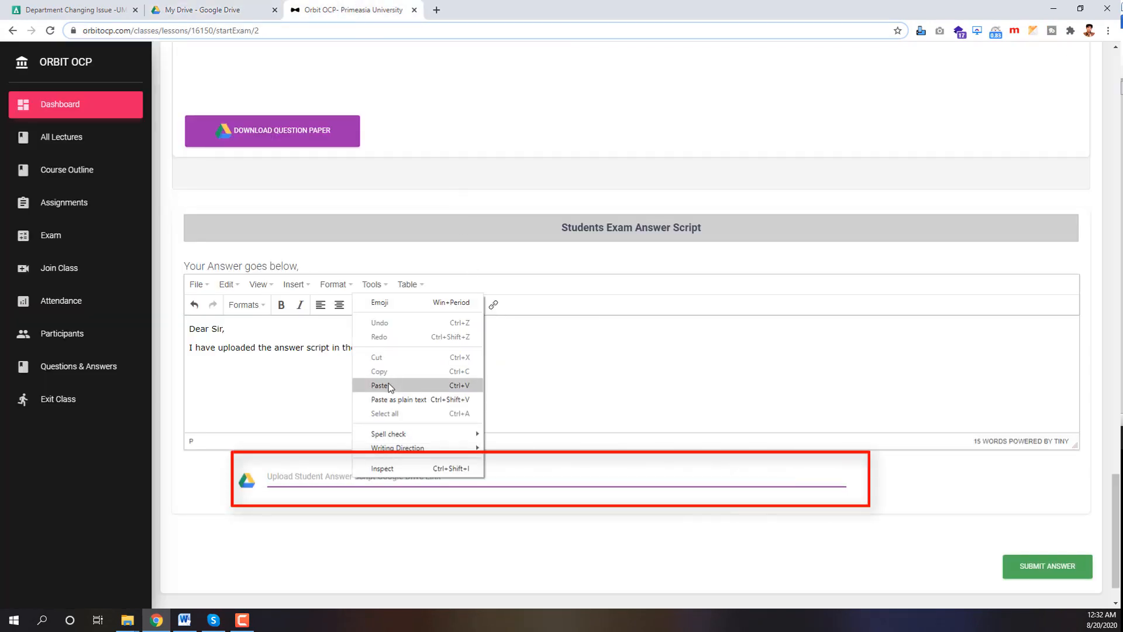
click(379, 385)
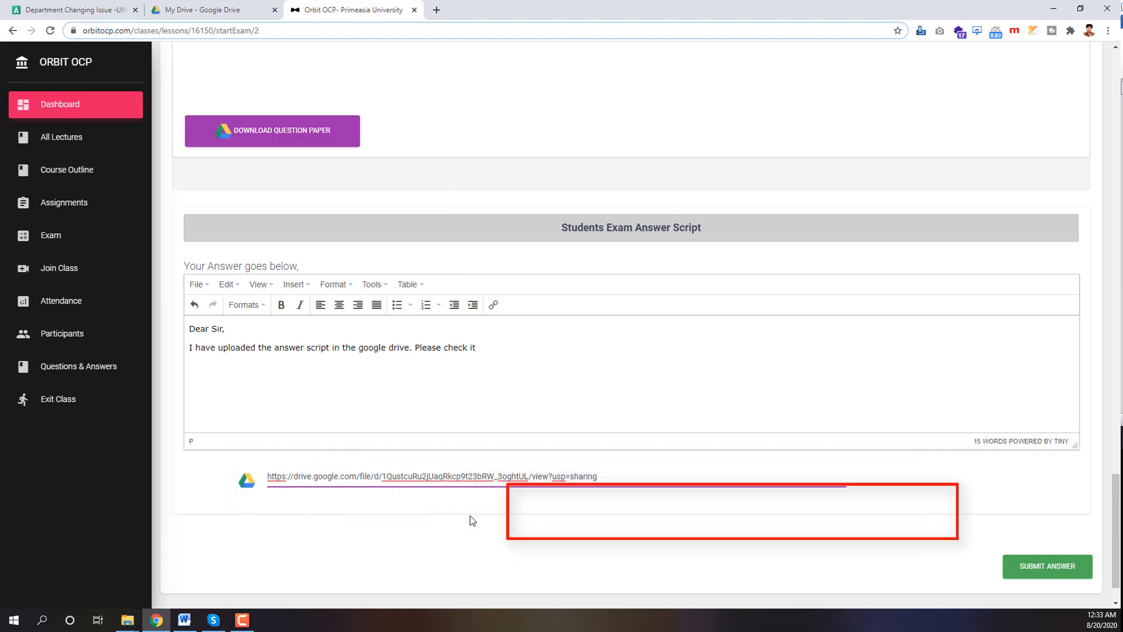
click(1045, 566)
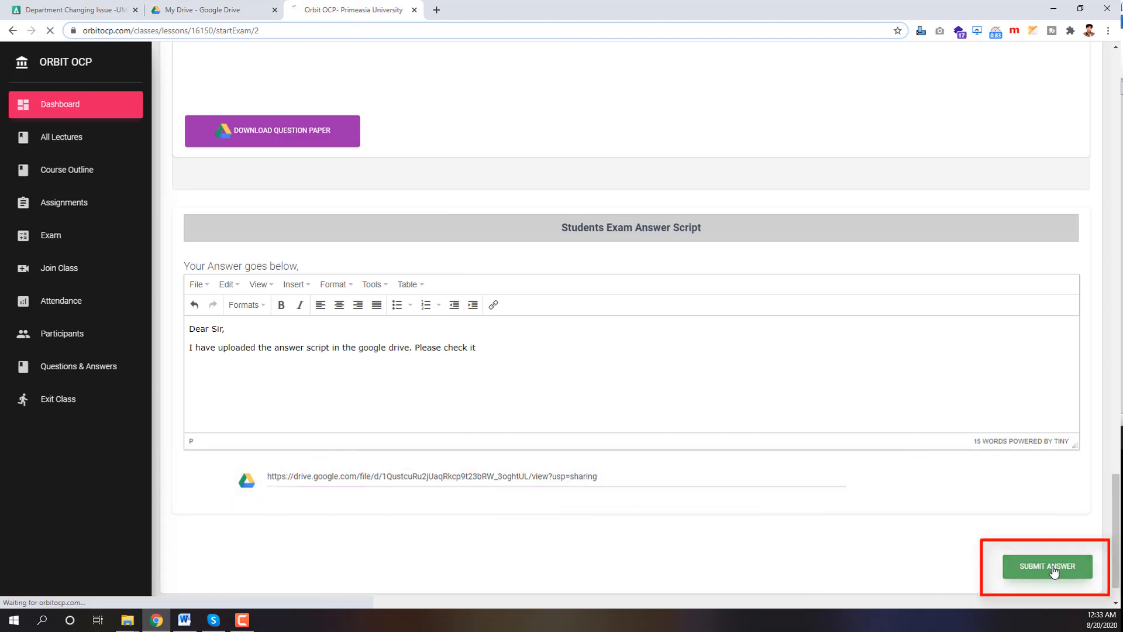
click(1046, 566)
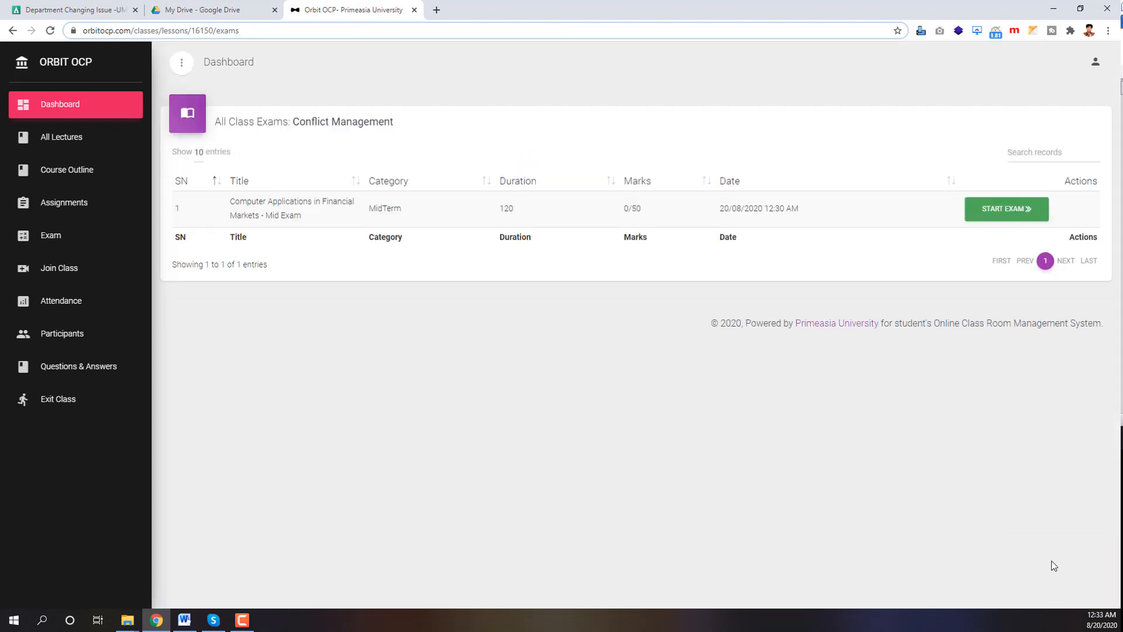
mouse_move(1050, 548)
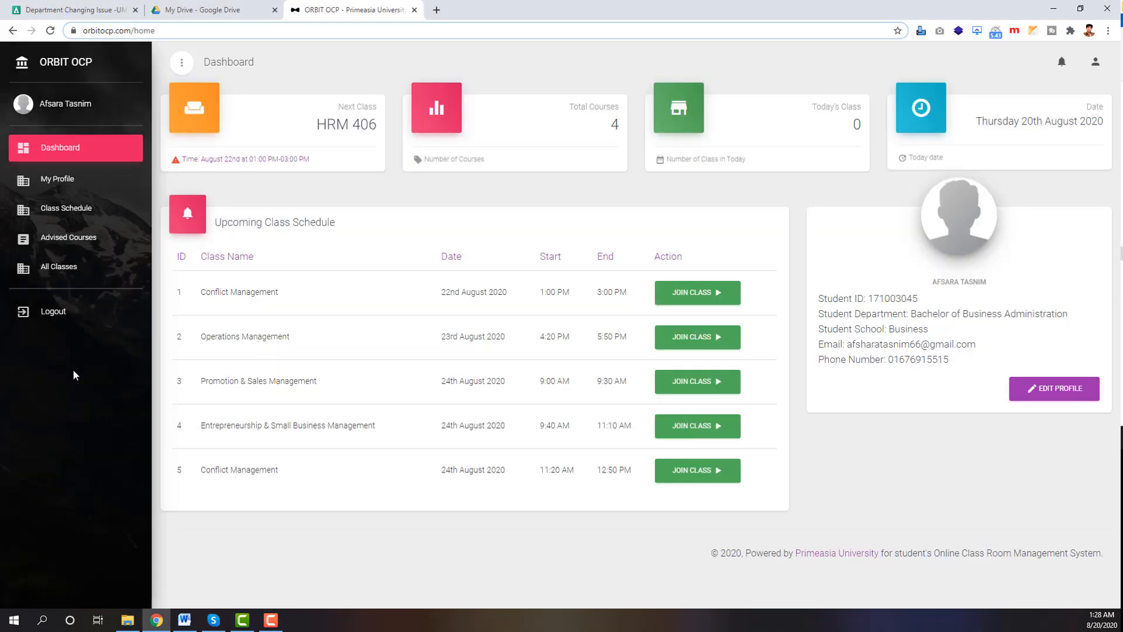
- Log out of the student account from the dashboard sidebar
click(54, 311)
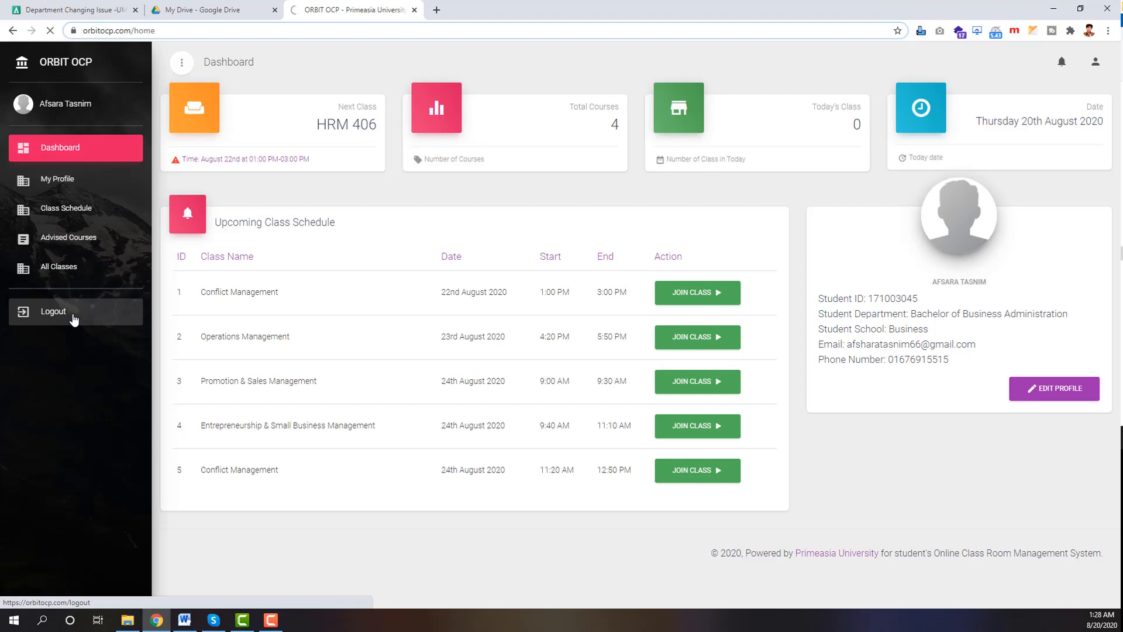